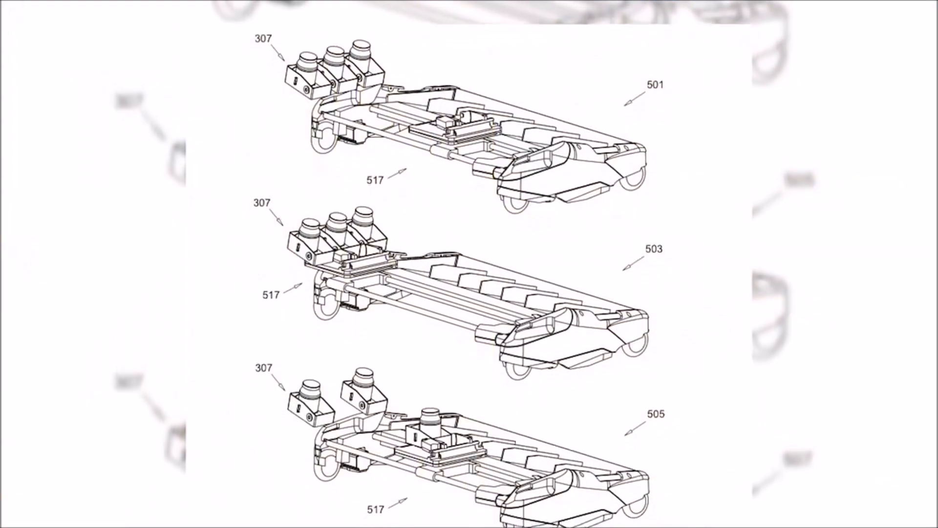
pyautogui.scroll(-3)
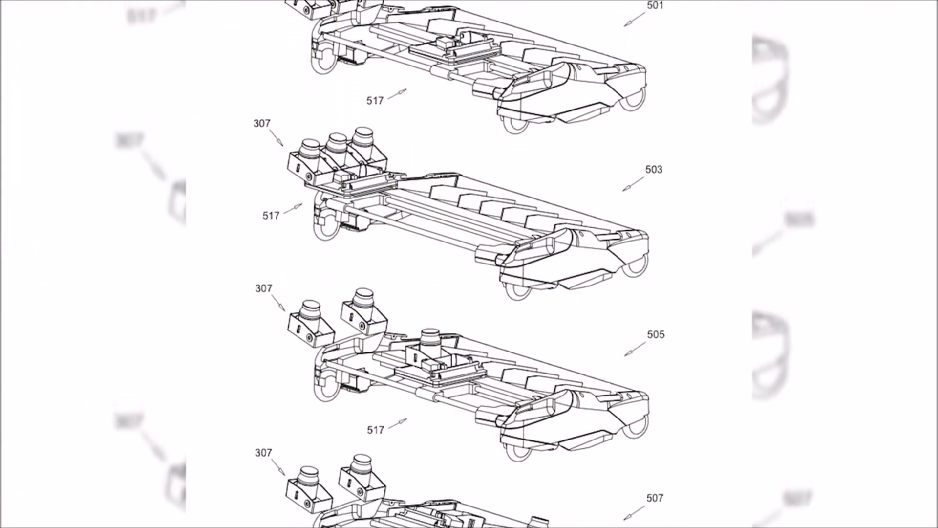
pyautogui.scroll(-3)
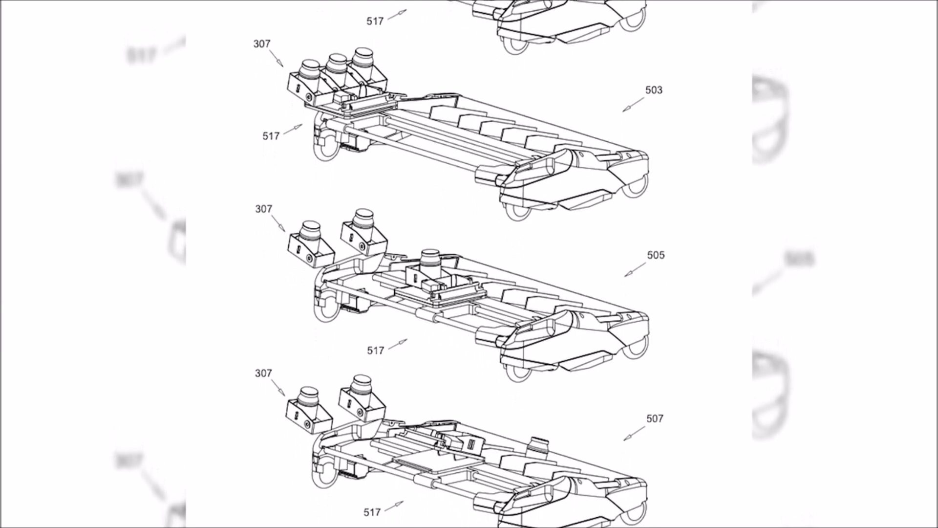